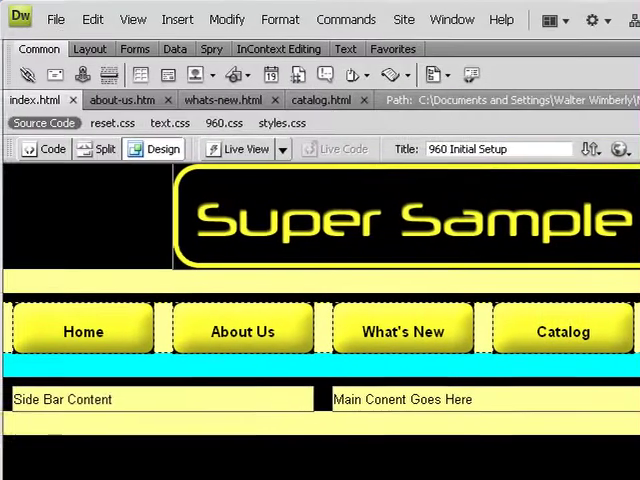
{"action": "mouse_move", "coordinate": [116, 100]}
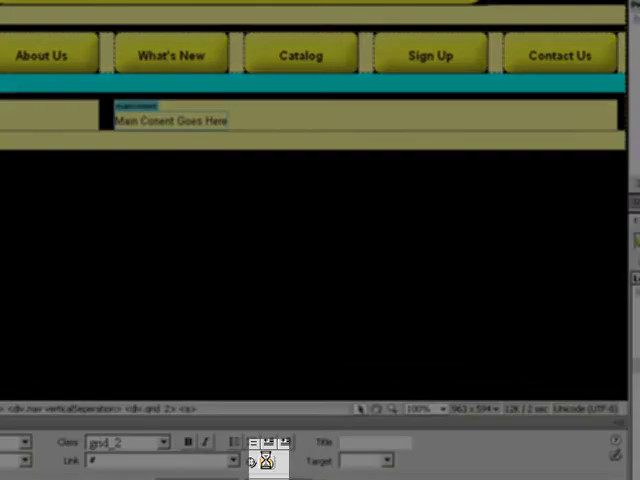
Link a navigation button to its page via Browse for File, then select the next button.
{"action": "left_click", "coordinate": [264, 460]}
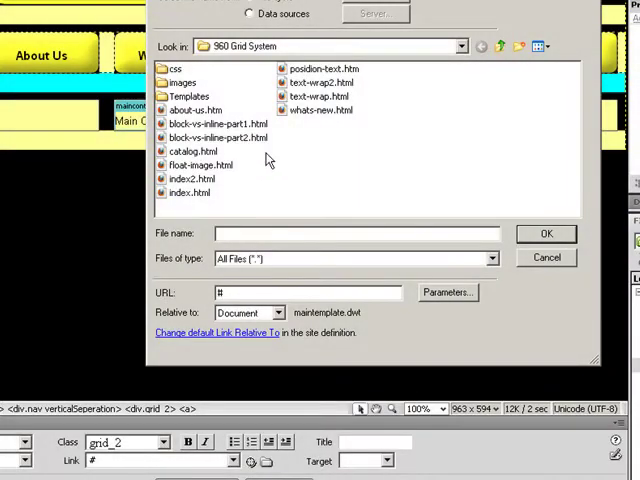
{"action": "left_click", "coordinate": [546, 256]}
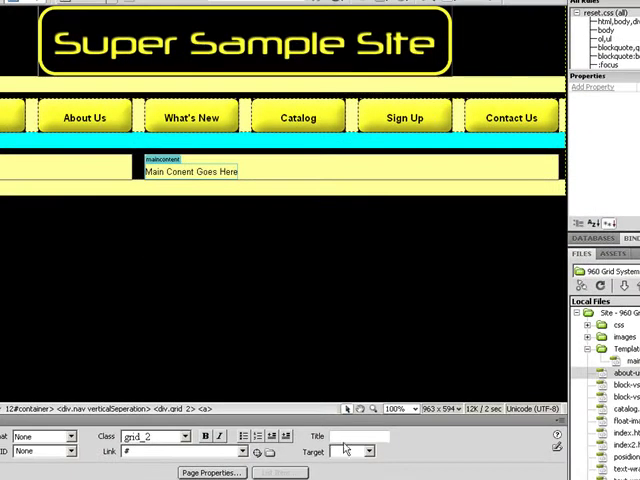
{"action": "left_click", "coordinate": [296, 118]}
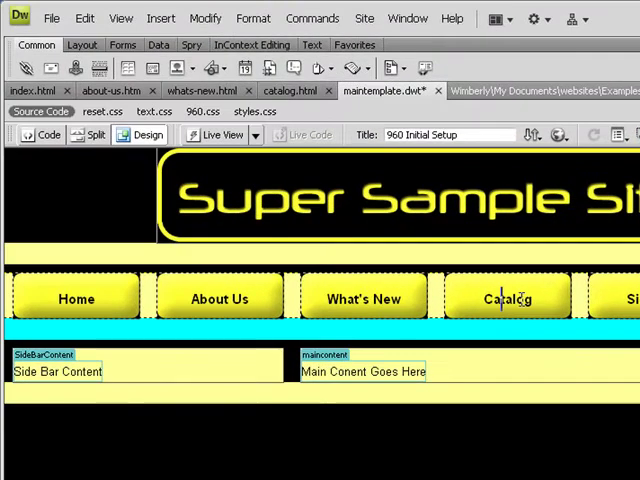
{"action": "mouse_move", "coordinate": [424, 92]}
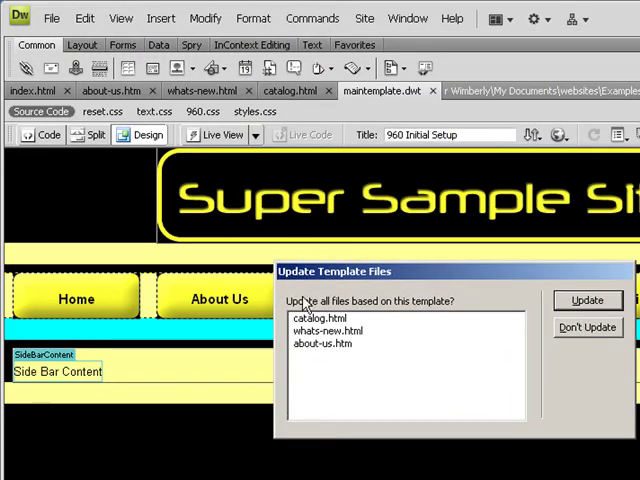
{"action": "mouse_move", "coordinate": [390, 320]}
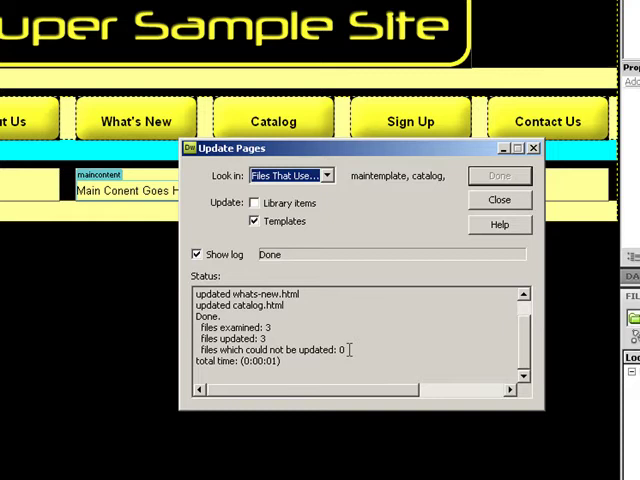
Close the Update Pages log after the three child pages are refreshed.
{"action": "left_click", "coordinate": [498, 200]}
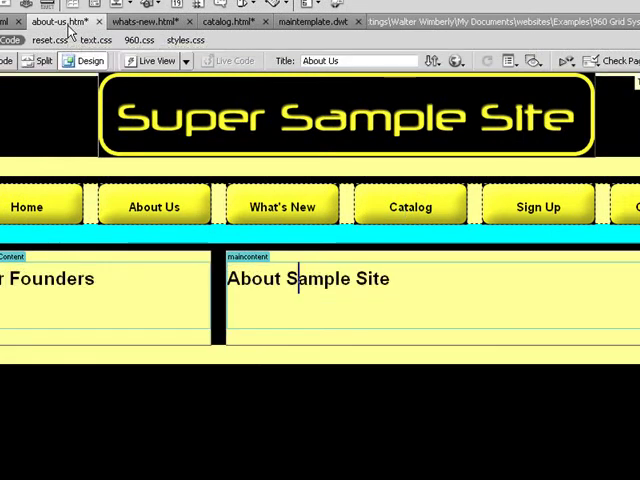
Switch to the about-us.htm document to check its updated navigation buttons.
{"action": "left_click", "coordinate": [222, 22]}
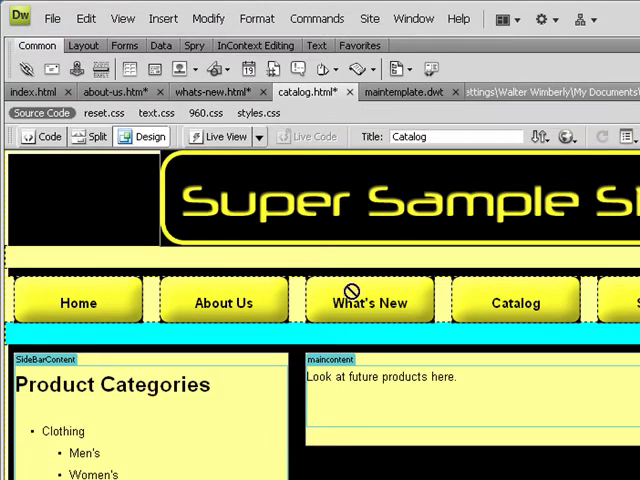
{"action": "mouse_move", "coordinate": [252, 304]}
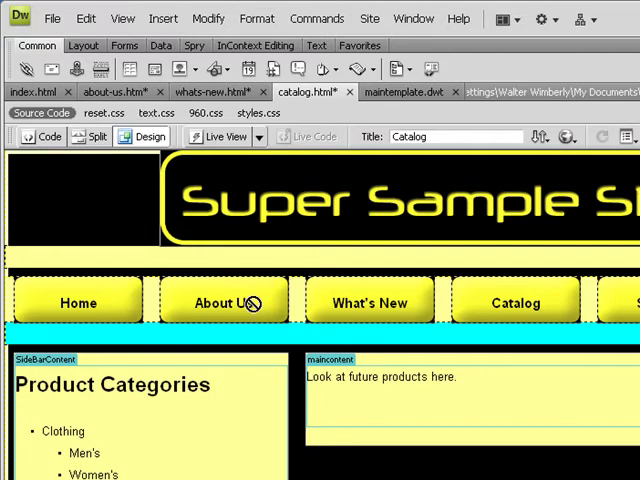
{"action": "mouse_move", "coordinate": [204, 308]}
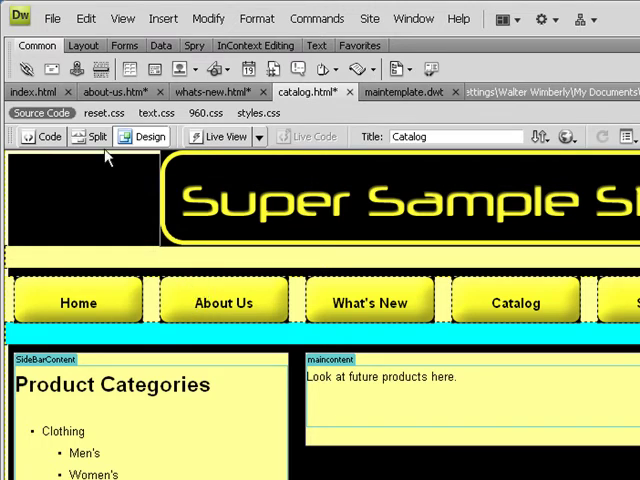
Save all open documents with File > Save All.
{"action": "left_click", "coordinate": [52, 18]}
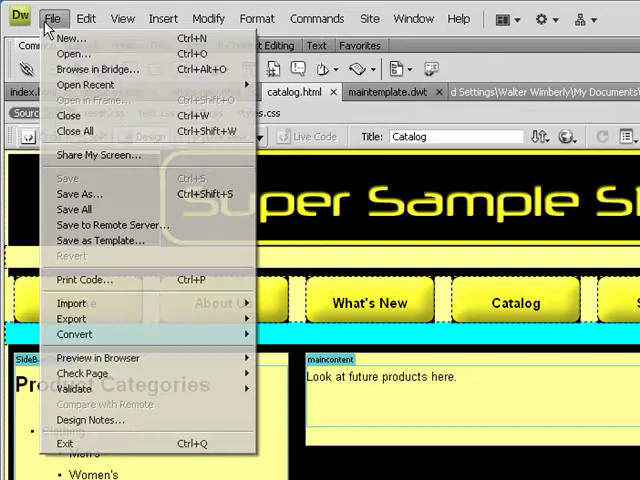
{"action": "mouse_move", "coordinate": [74, 208]}
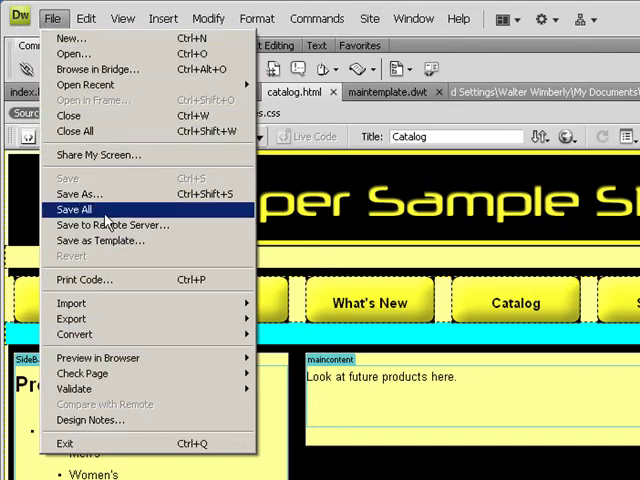
{"action": "left_click", "coordinate": [74, 208]}
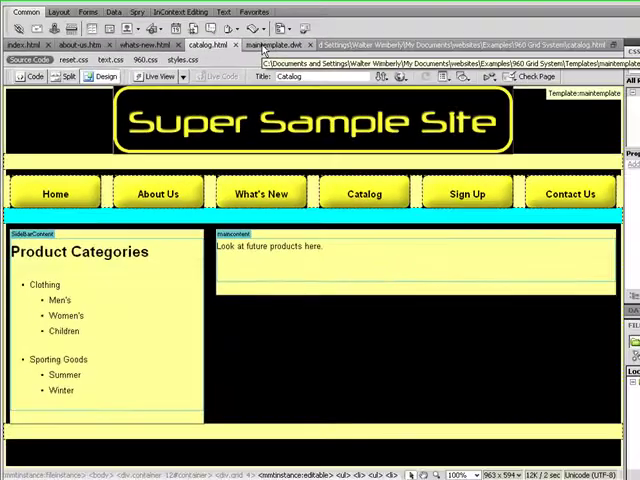
Add a grid_12 footer div reading Footer Content below the clear div in maintemplate.dwt.
{"action": "left_click", "coordinate": [30, 76]}
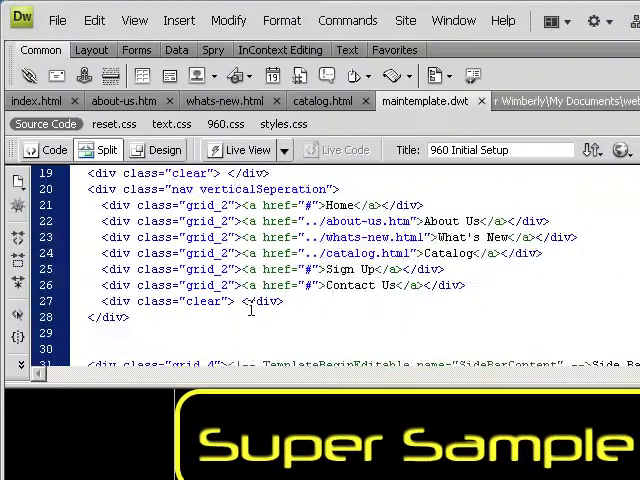
{"action": "scroll", "scroll_direction": "down", "scroll_amount": 3}
{"action": "type", "text": "<div class=\"grid_12"}
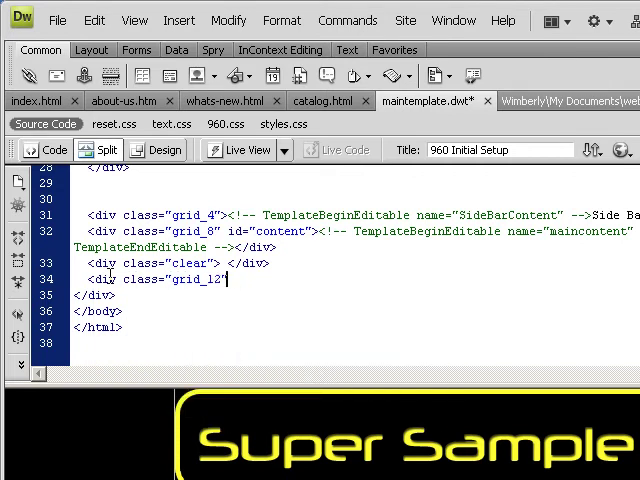
{"action": "type", "text": "></div>"}
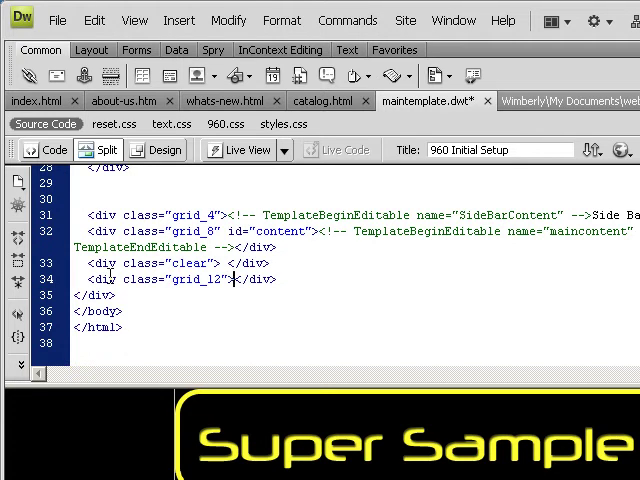
{"action": "type", "text": "Footer Cont"}
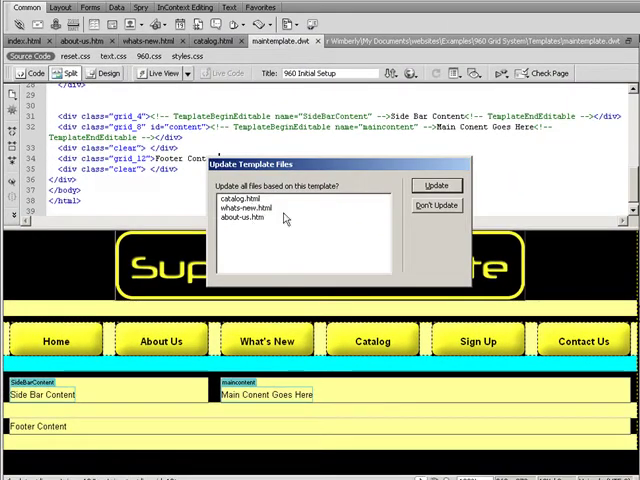
Update all template-based pages with the footer and close the update log.
{"action": "left_click", "coordinate": [436, 184]}
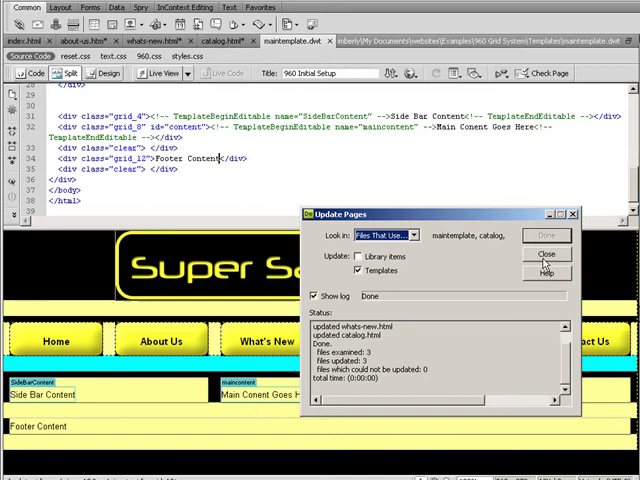
{"action": "left_click", "coordinate": [544, 252]}
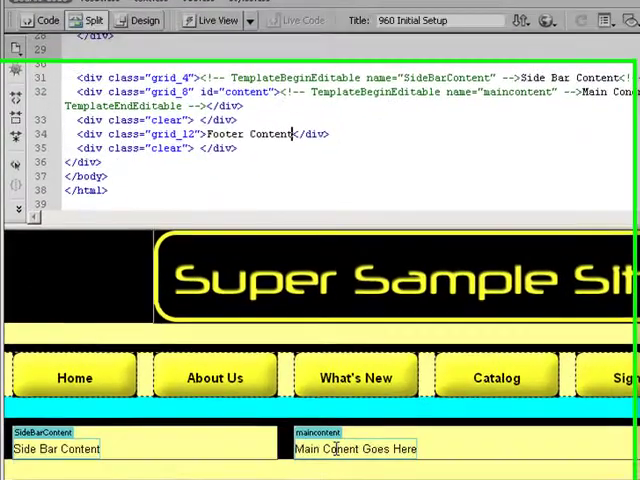
Replace the maincontent placeholder with the text 'Sample data here'.
{"action": "scroll", "scroll_direction": "down", "scroll_amount": 3}
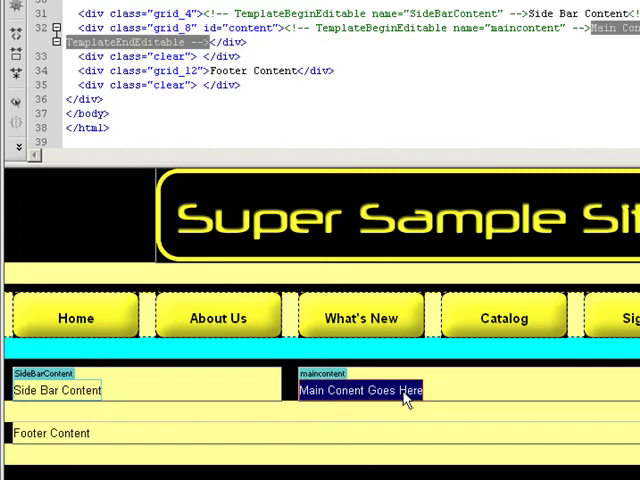
{"action": "type", "text": "Sample data here"}
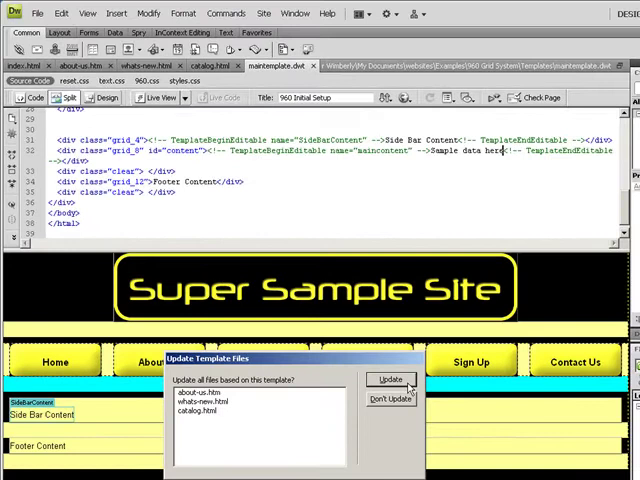
Update all pages based on the template with the new main content text.
{"action": "left_click", "coordinate": [392, 380]}
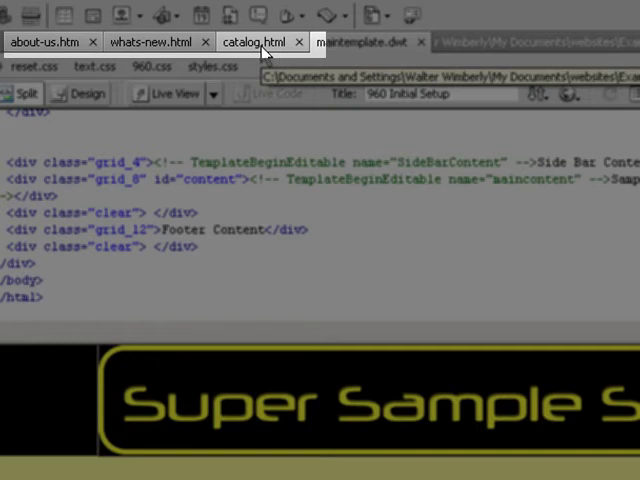
Switch to whats-new.html to confirm the Footer Content row appears.
{"action": "left_click", "coordinate": [150, 42]}
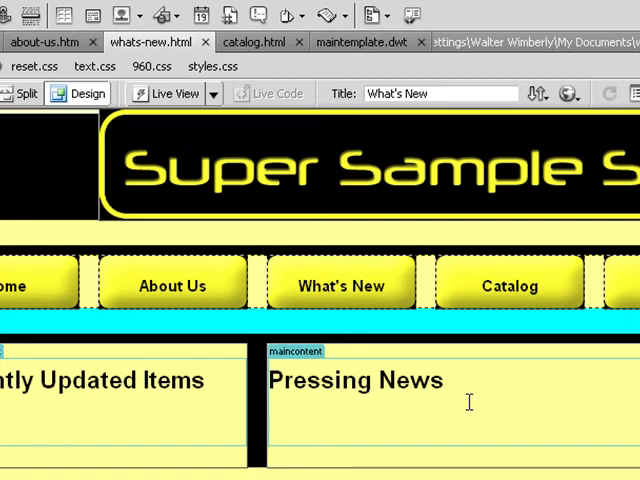
{"action": "mouse_move", "coordinate": [302, 194]}
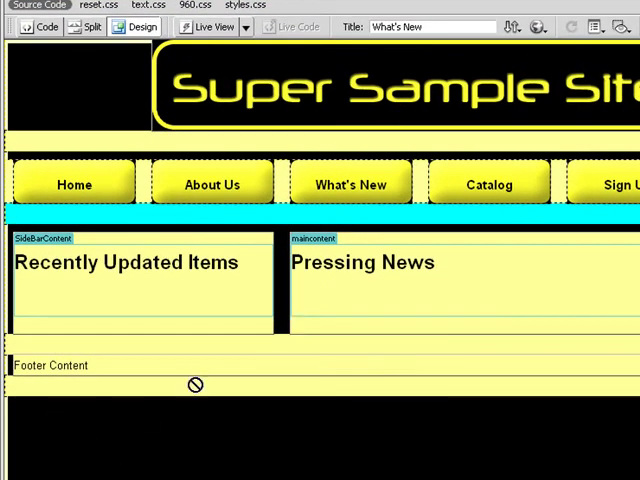
{"action": "mouse_move", "coordinate": [212, 384]}
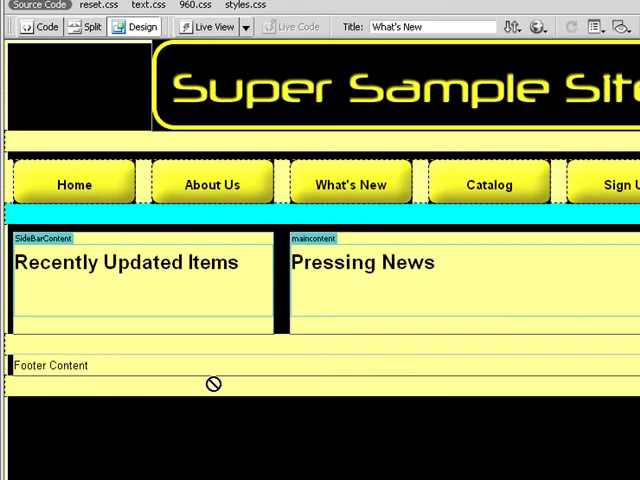